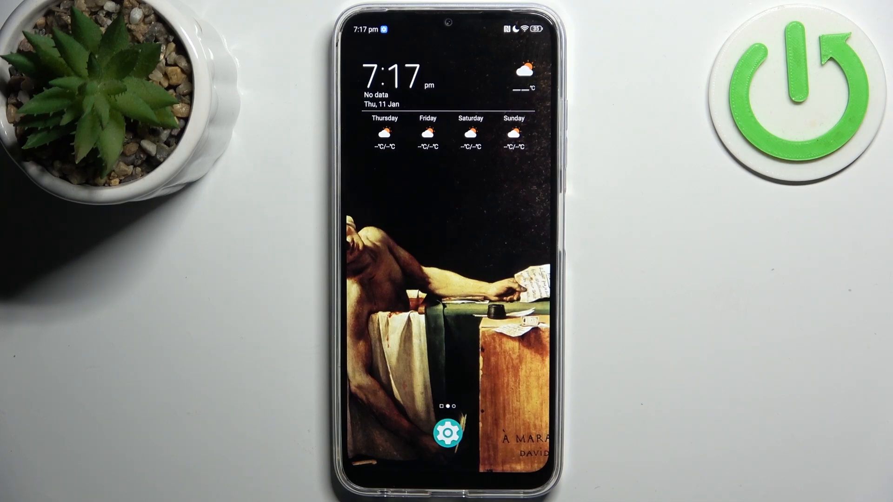
Scroll through Settings to reach the Wi-Fi hotspot entry.
scroll("down", 3)
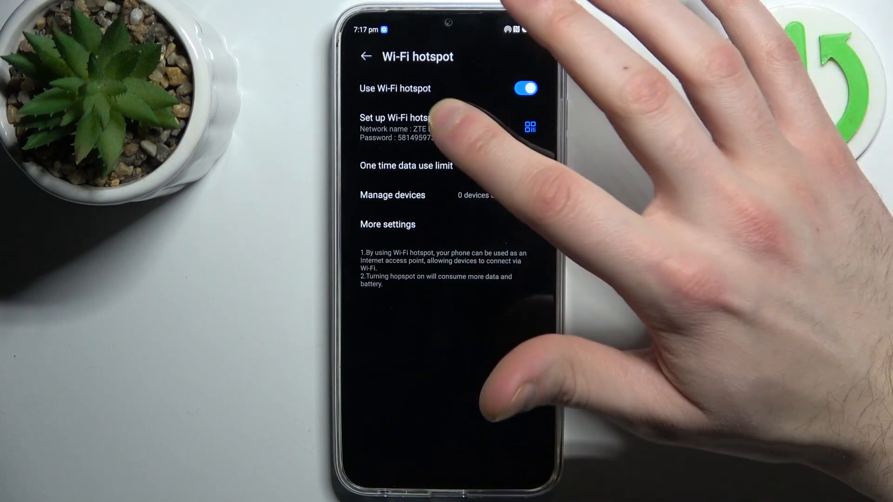
left_click(404, 117)
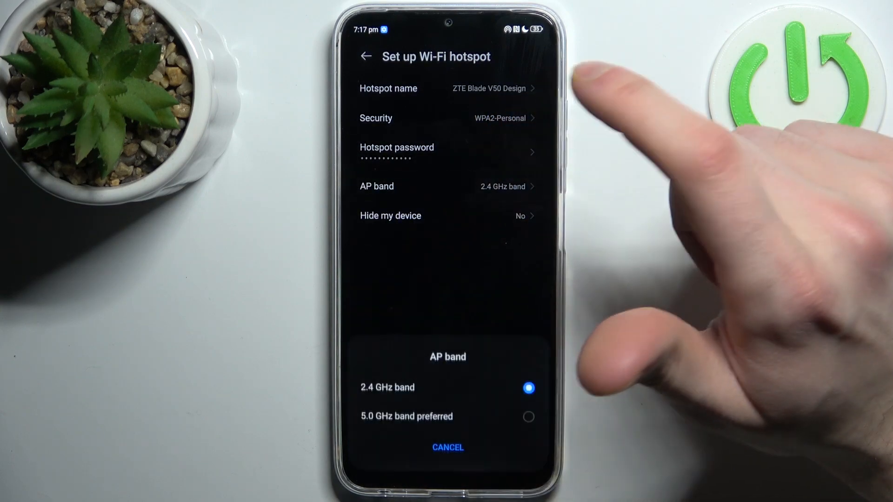
left_click(447, 448)
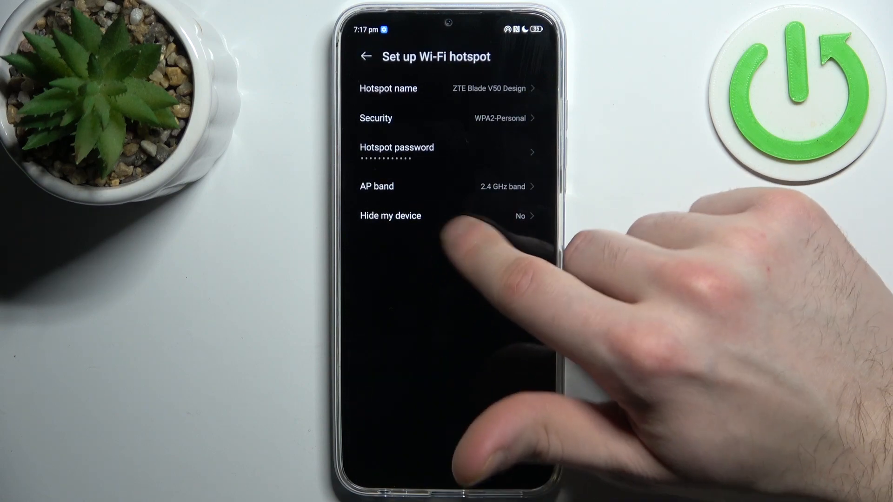
left_click(367, 57)
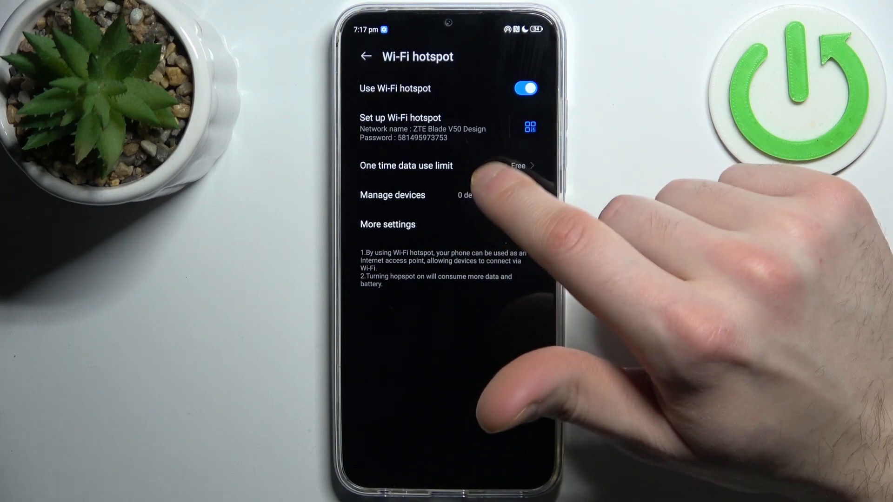
left_click(392, 195)
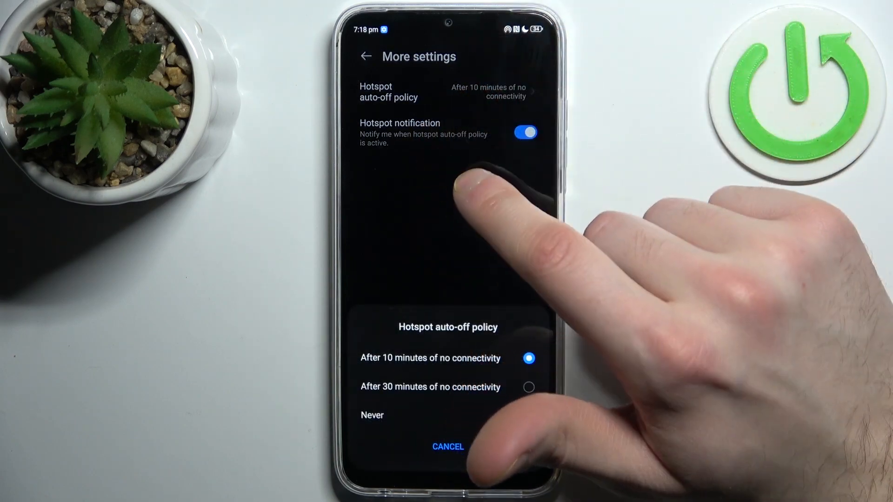
left_click(448, 446)
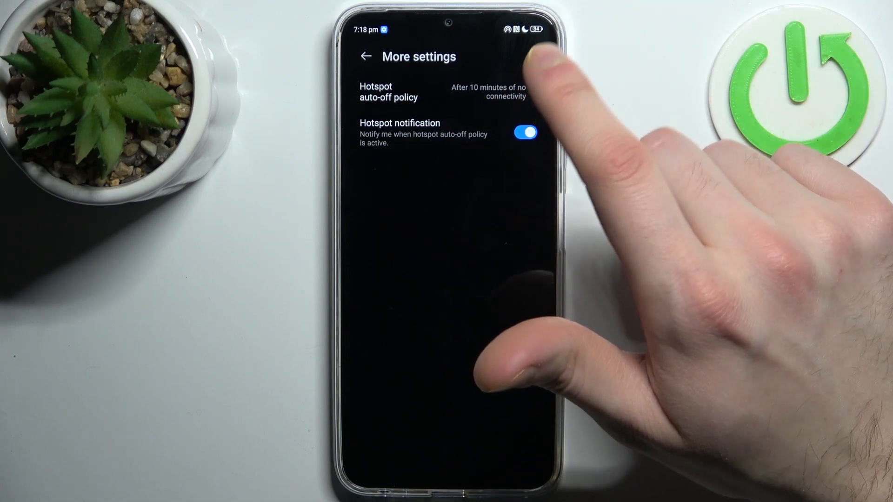
left_click(365, 56)
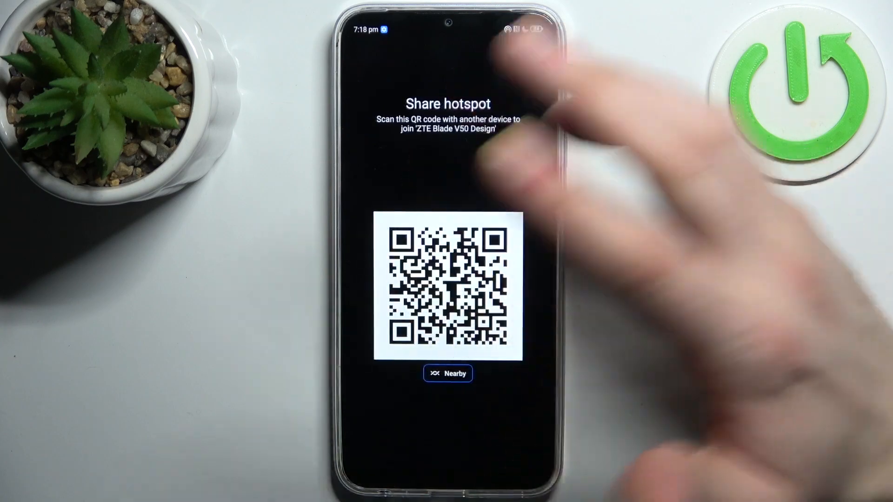
left_click(365, 56)
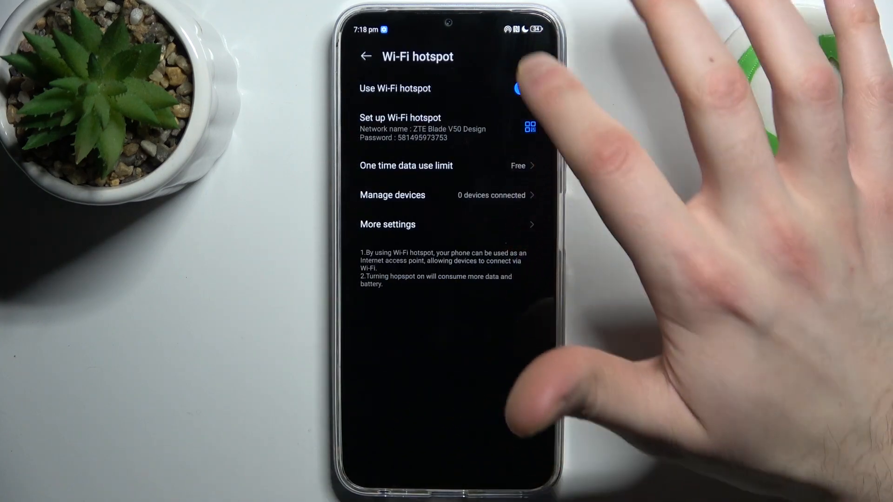